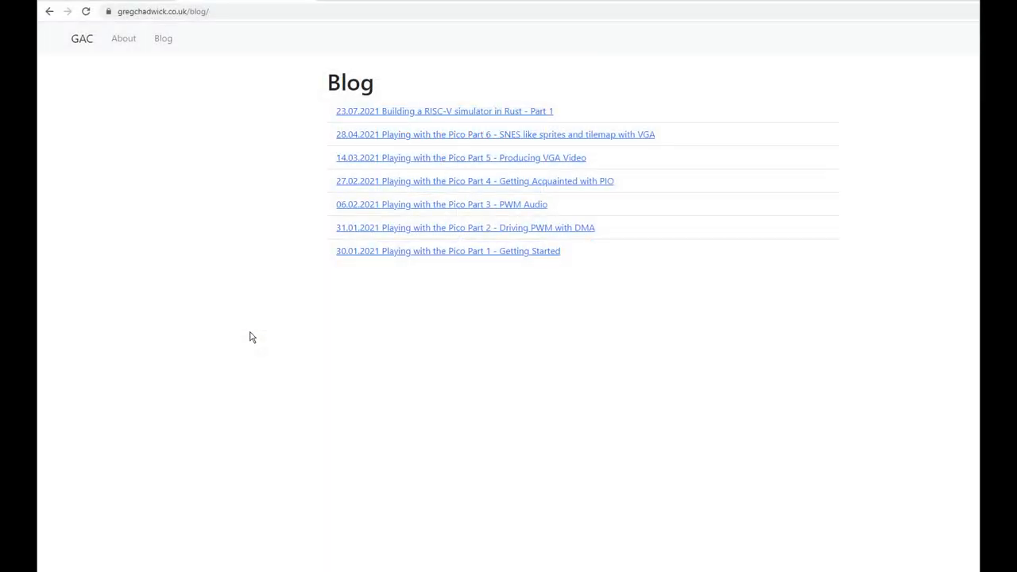
{"action": "mouse_move", "coordinate": [435, 232]}
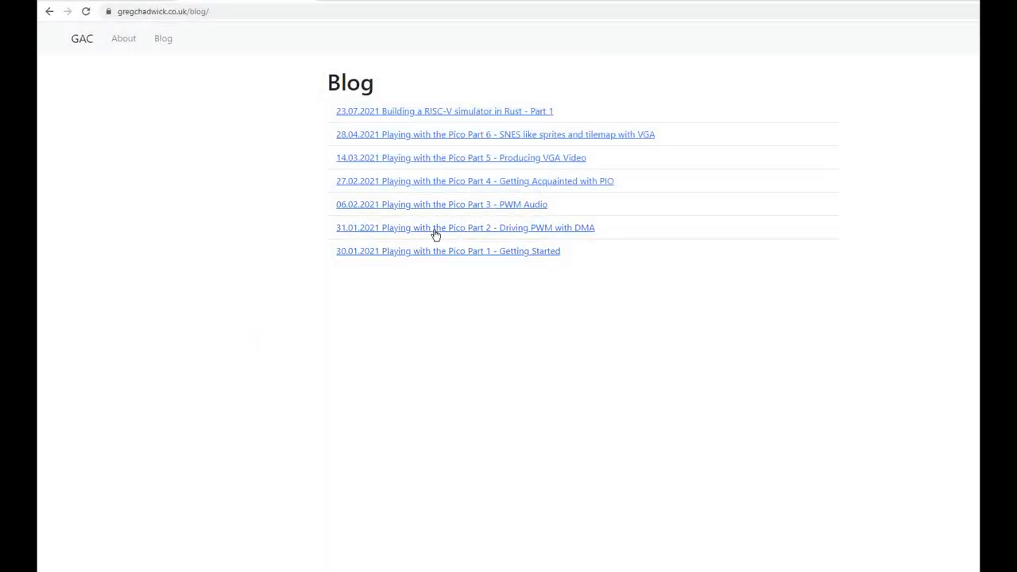
Open 'Playing with the Pico Part 2 - Driving PWM with DMA' and scroll to its PWM fade code
{"action": "left_click", "coordinate": [465, 228]}
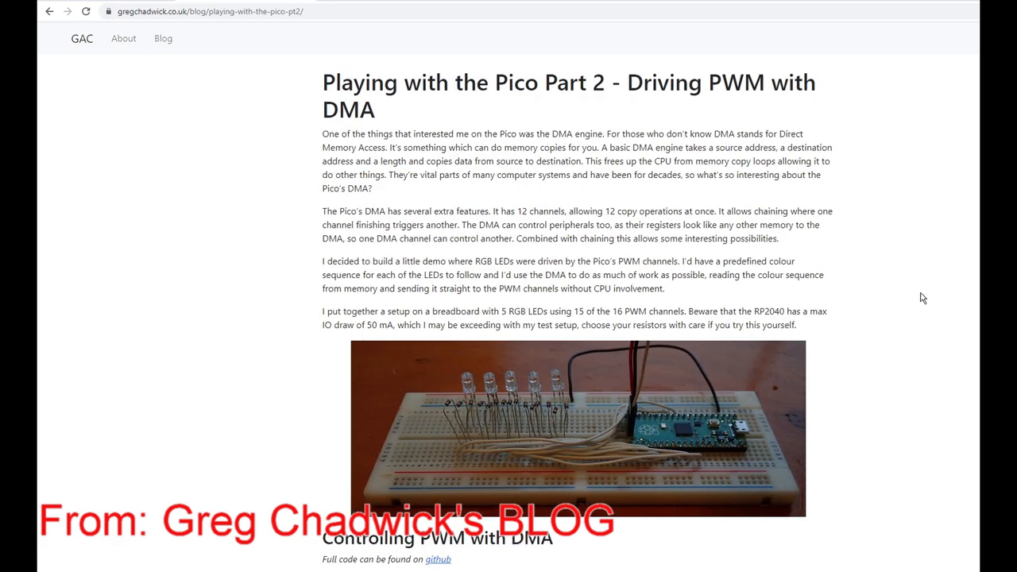
{"action": "scroll", "scroll_direction": "down", "scroll_amount": 3}
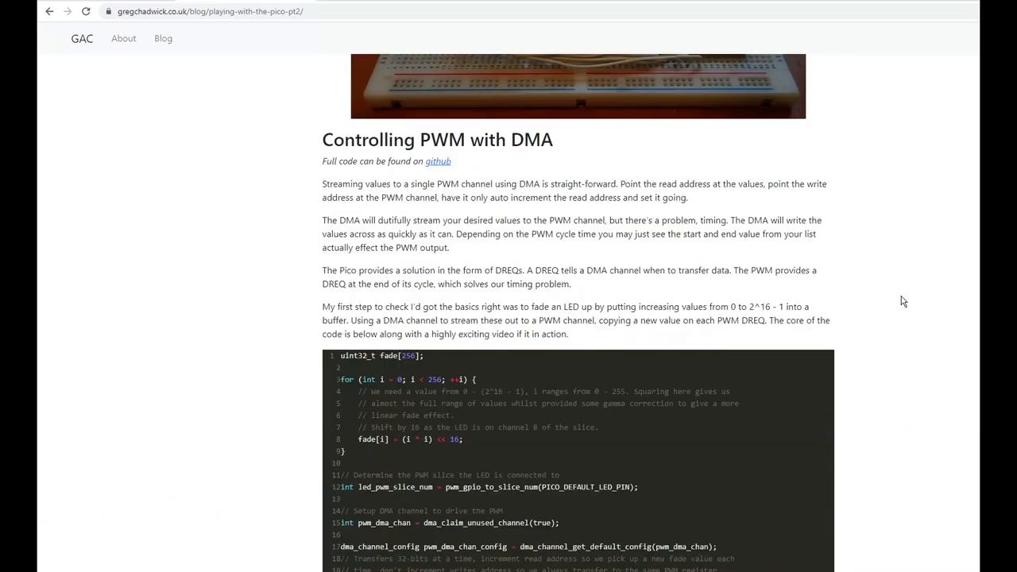
{"action": "scroll", "scroll_direction": "down", "scroll_amount": 3}
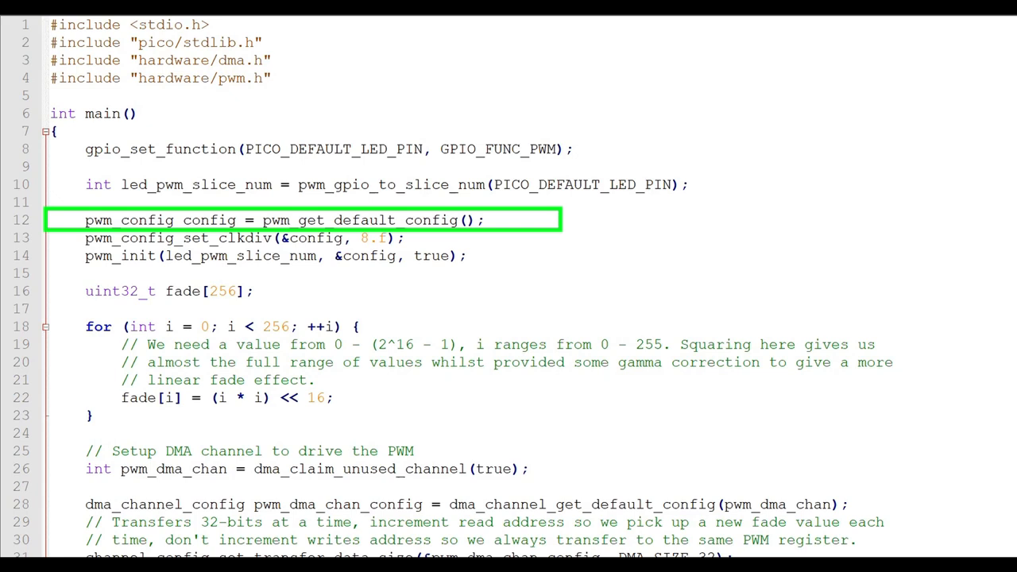
{"action": "left_click", "coordinate": [278, 220]}
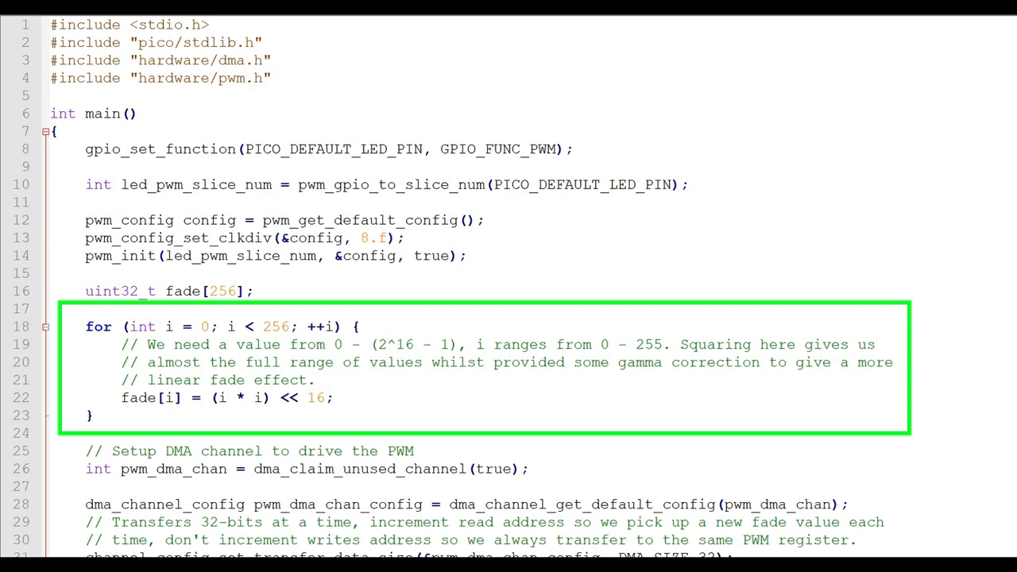
{"action": "scroll", "scroll_direction": "down", "scroll_amount": 3}
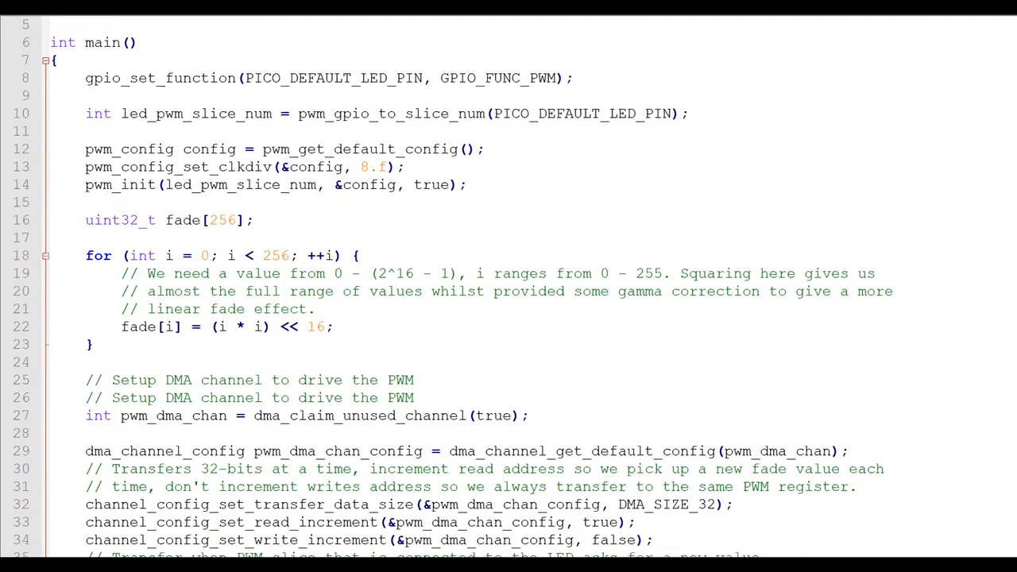
{"action": "scroll", "scroll_direction": "down", "scroll_amount": 3}
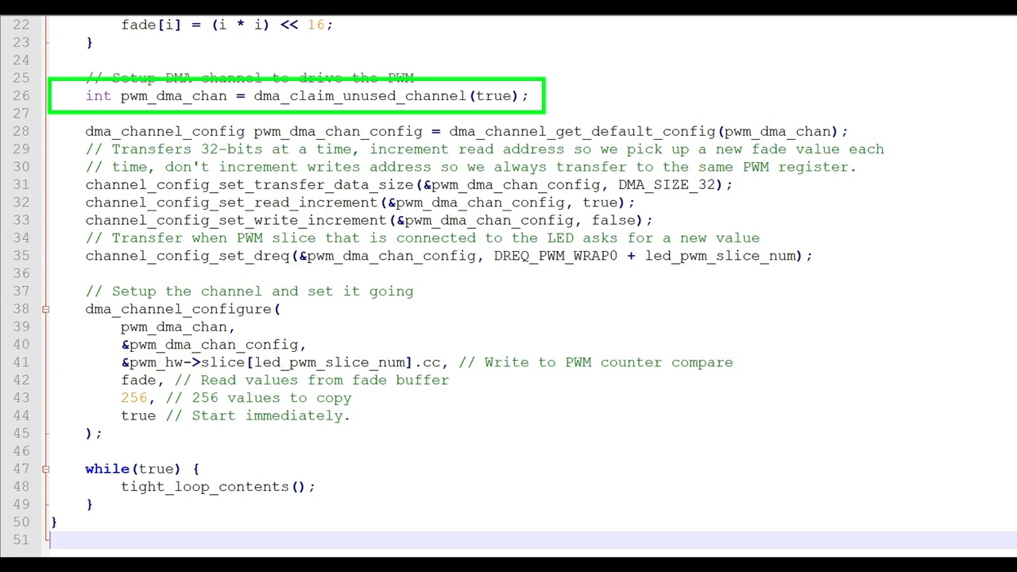
{"action": "left_click", "coordinate": [477, 131]}
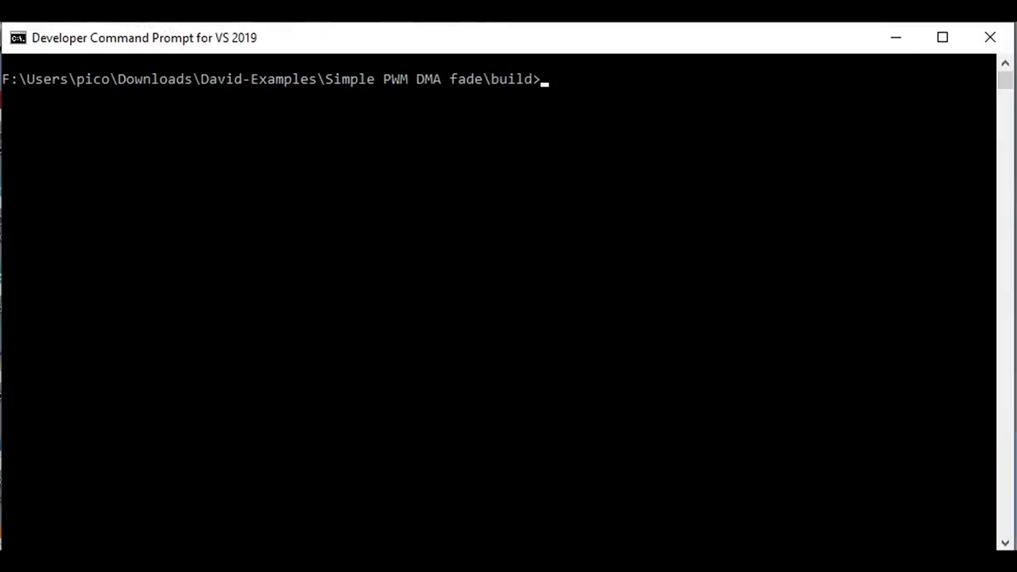
Run nmake to build the PWM DMA fade project
{"action": "type", "text": "nmake"}
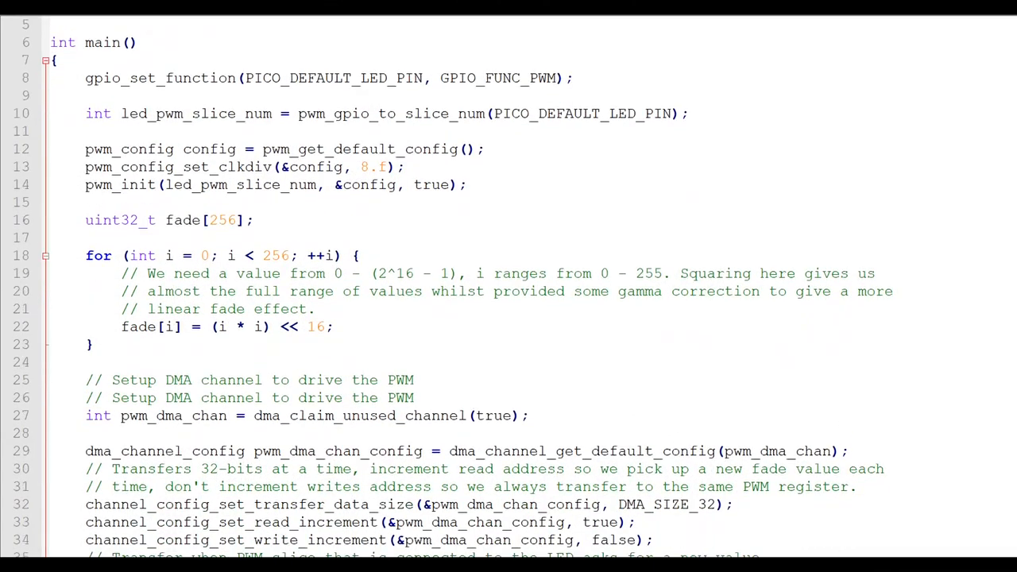
{"action": "scroll", "scroll_direction": "down", "scroll_amount": 3}
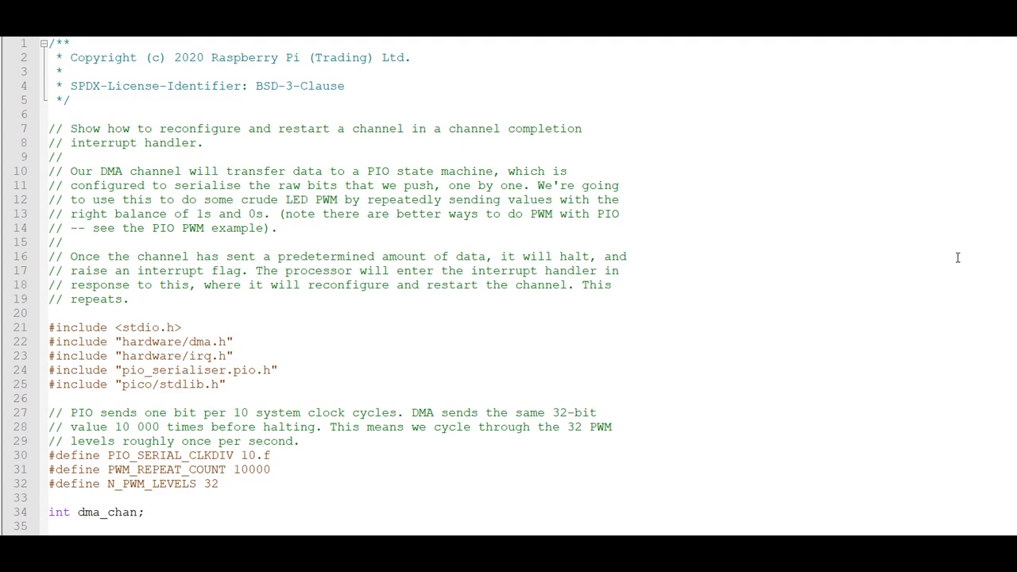
Scroll the channel_irq example down to its dma_handler function
{"action": "scroll", "scroll_direction": "down", "scroll_amount": 3}
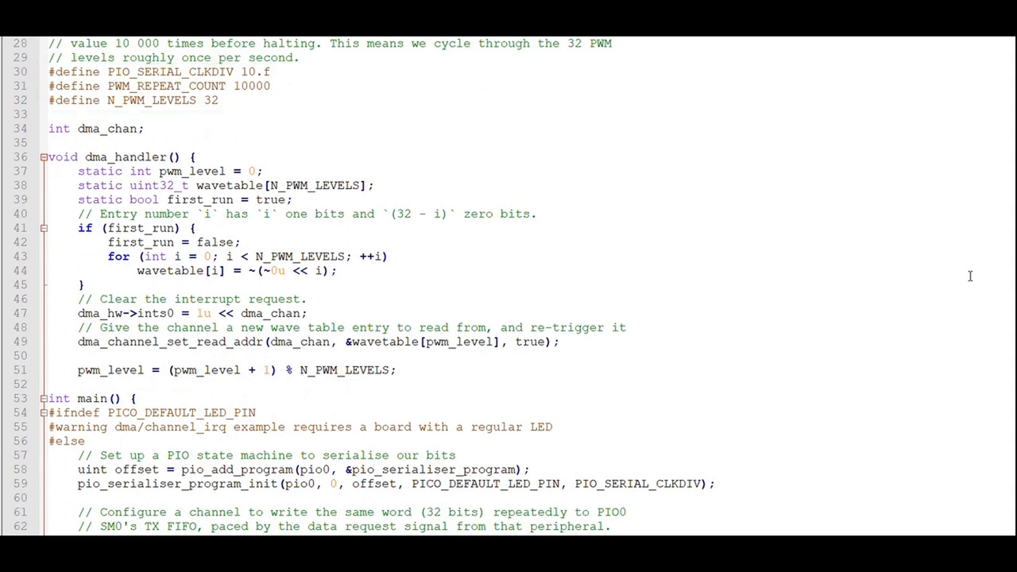
{"action": "double_click", "coordinate": [95, 129]}
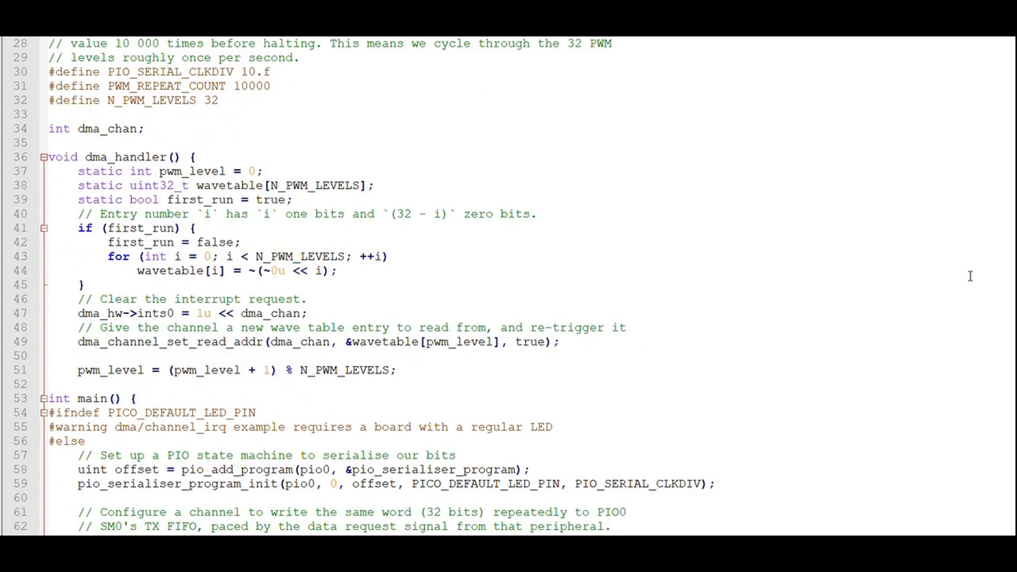
Scroll to main's dma_channel_configure code writing to the PIO0 FIFO
{"action": "scroll", "scroll_direction": "down", "scroll_amount": 3}
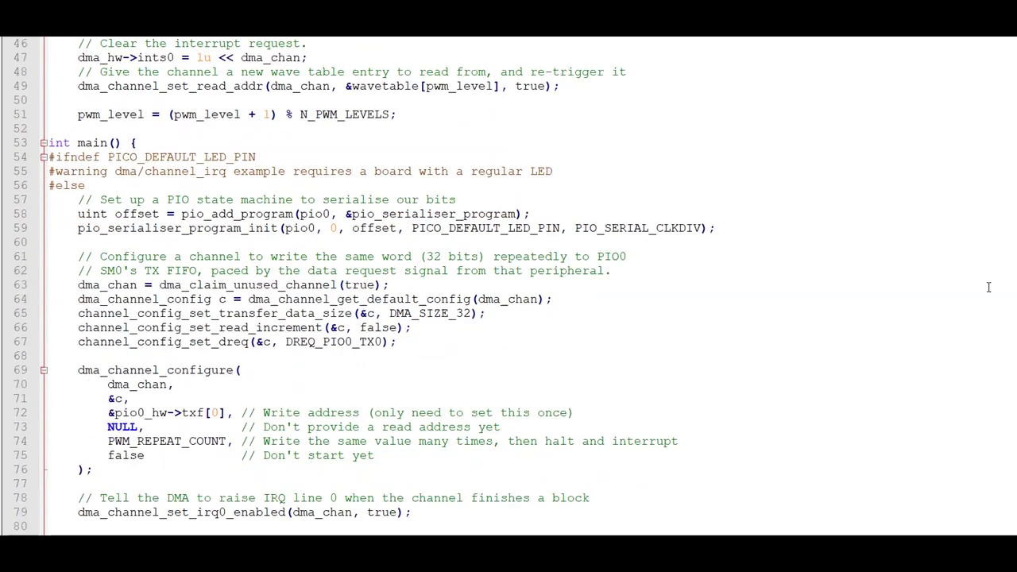
{"action": "scroll", "scroll_direction": "down", "scroll_amount": 3}
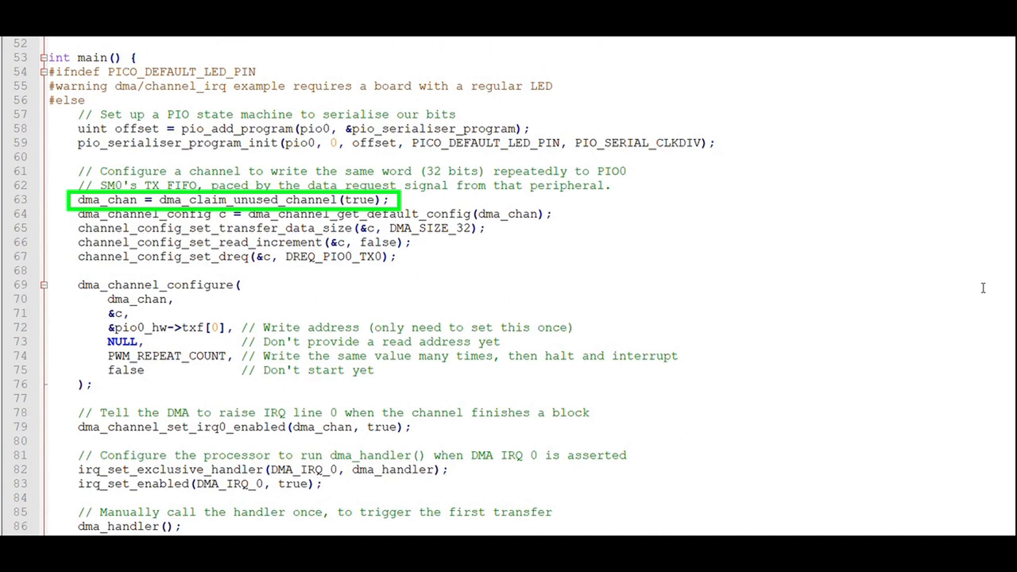
{"action": "left_click", "coordinate": [239, 199]}
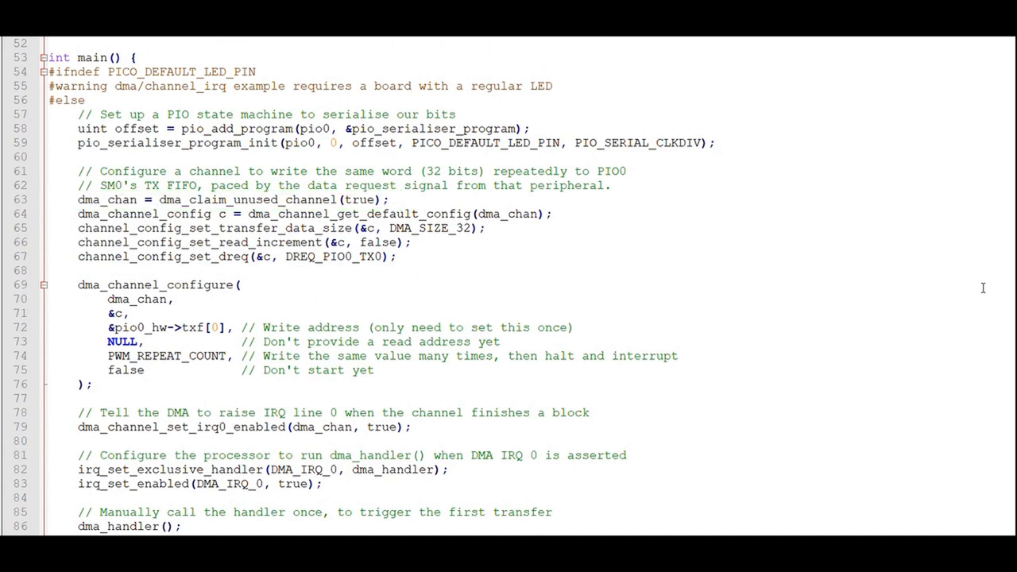